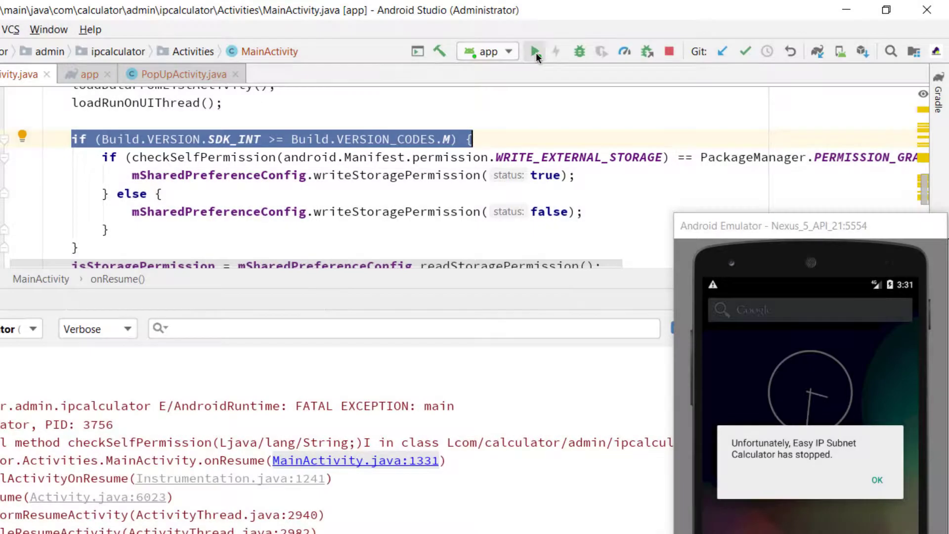
Run 'app' again to rebuild and launch it on the Nexus 5 API 21 emulator.
{"action": "left_click", "coordinate": [534, 52]}
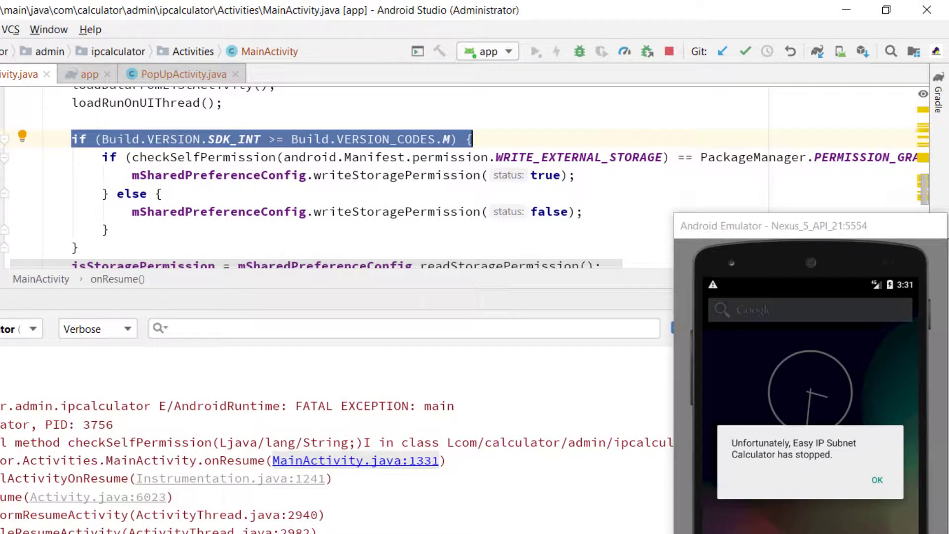